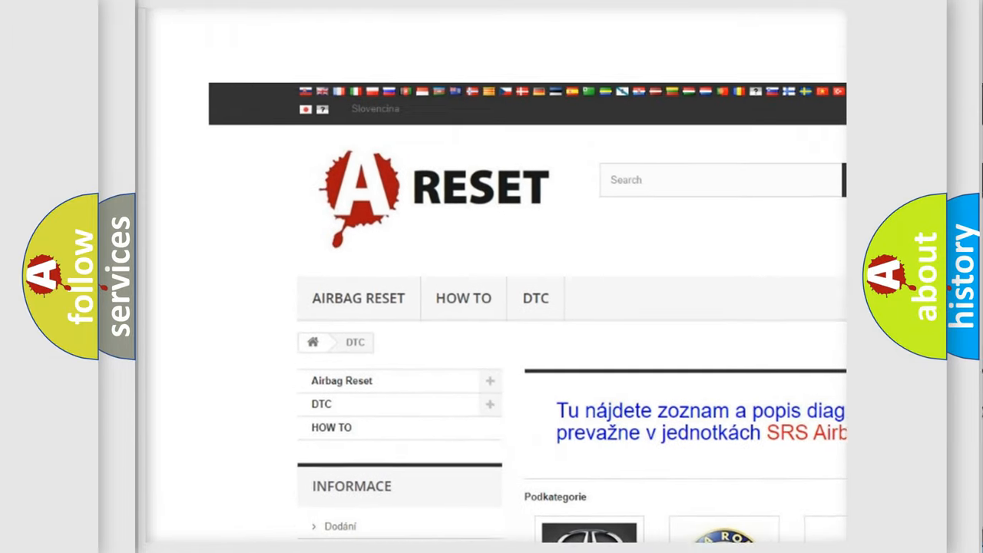
# - Open the DODGE DTC tile and scroll its trouble-code list to the footer
pyautogui.scroll(-3)
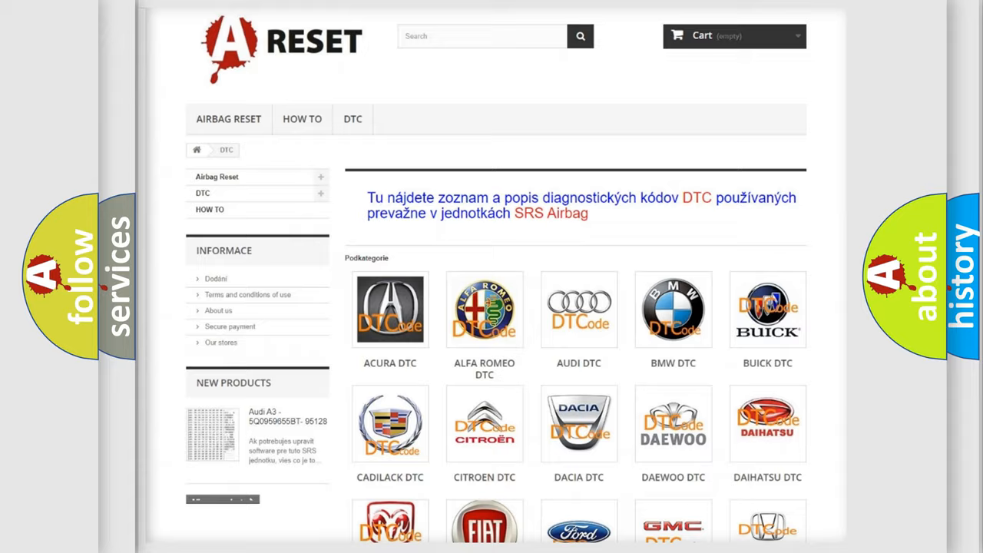
pyautogui.scroll(-3)
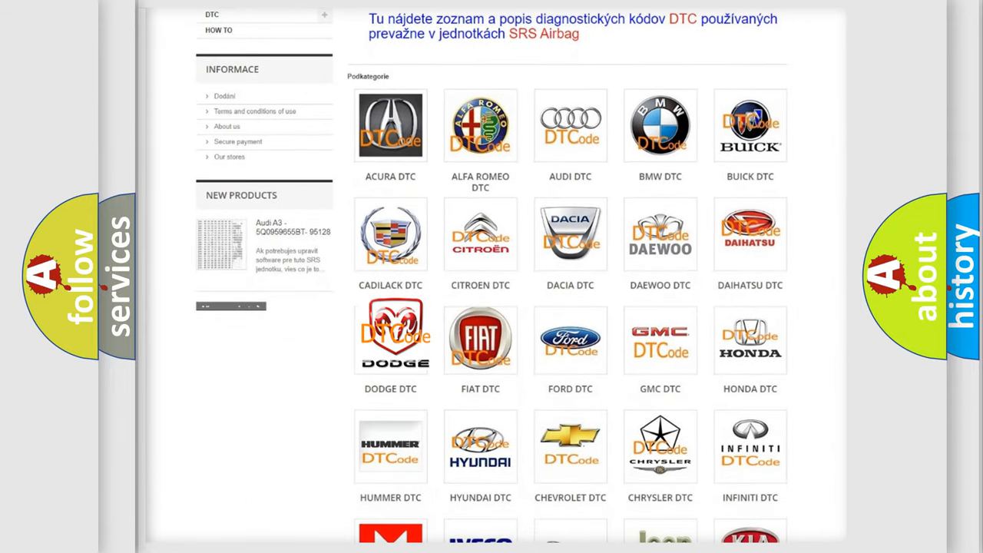
pyautogui.click(390, 338)
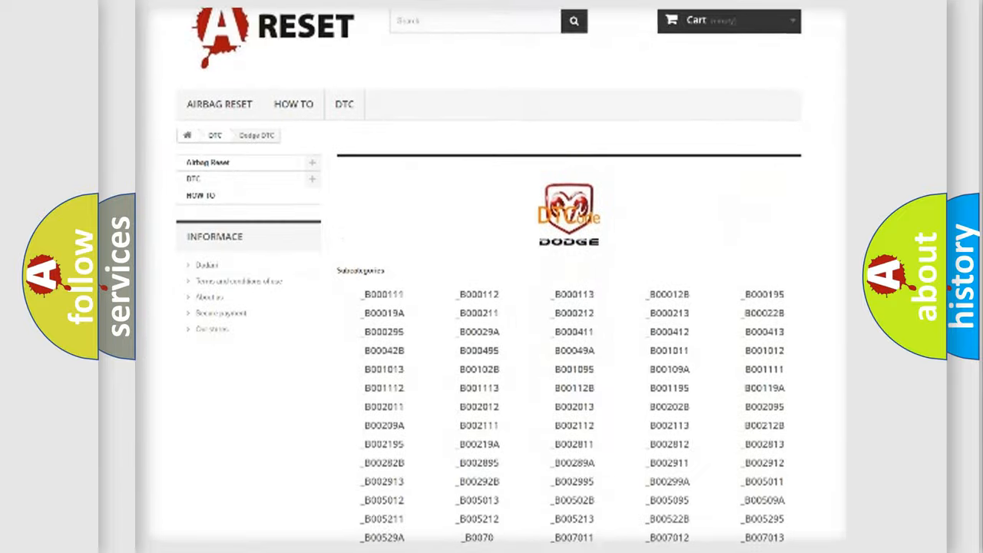
pyautogui.scroll(-3)
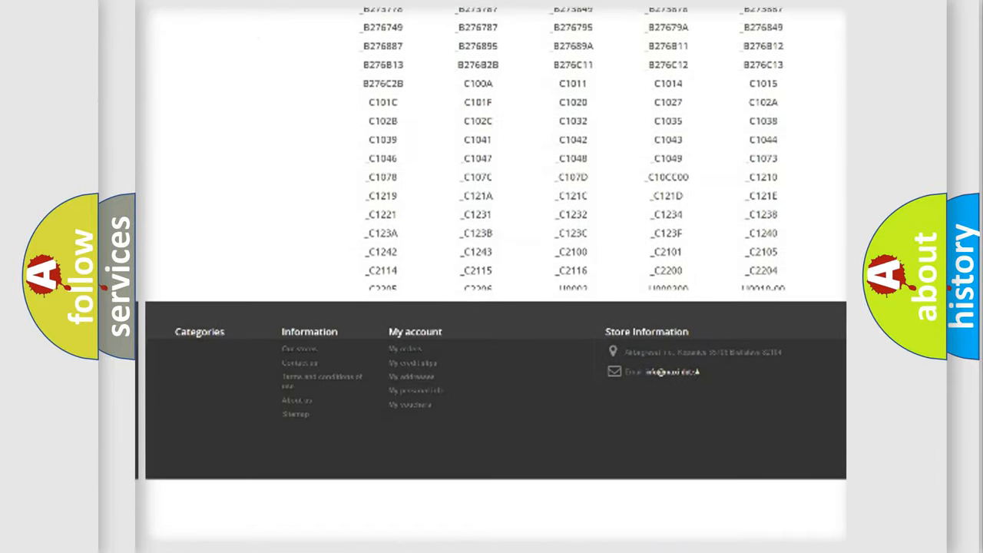